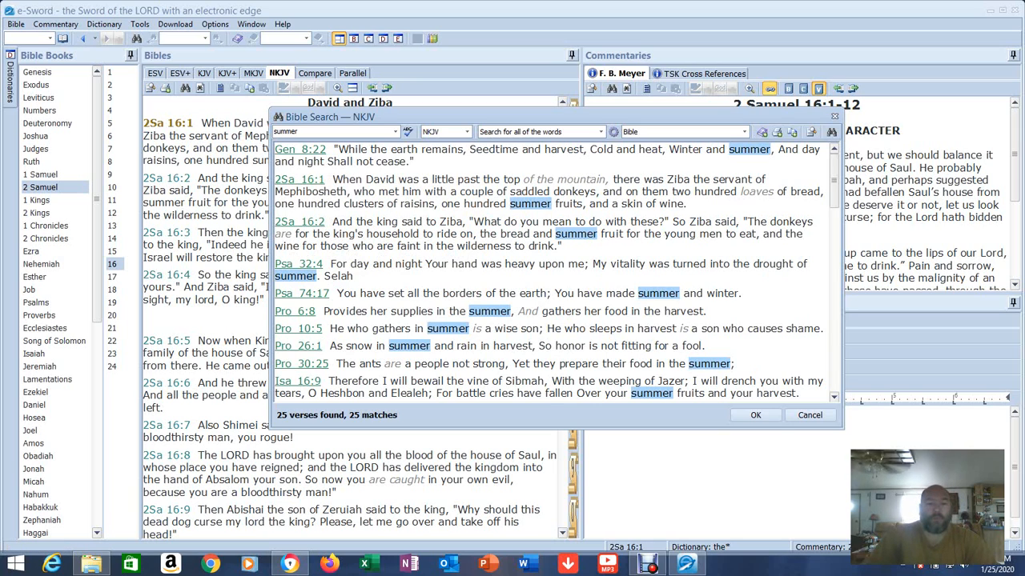
- Mark text in the Psalm 32:4 and Proverbs 6:8 summer search results
click(560, 155)
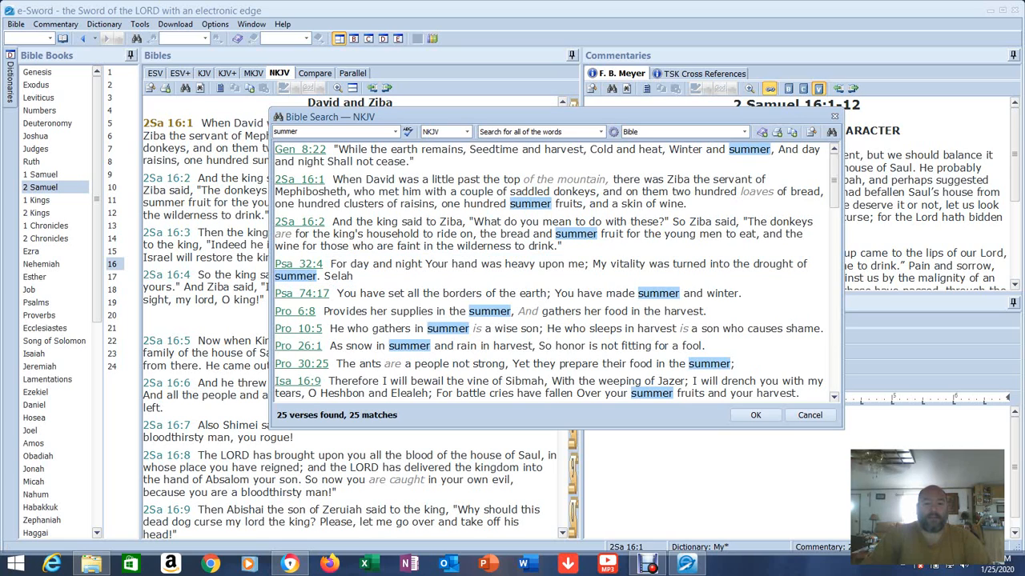
double_click(627, 263)
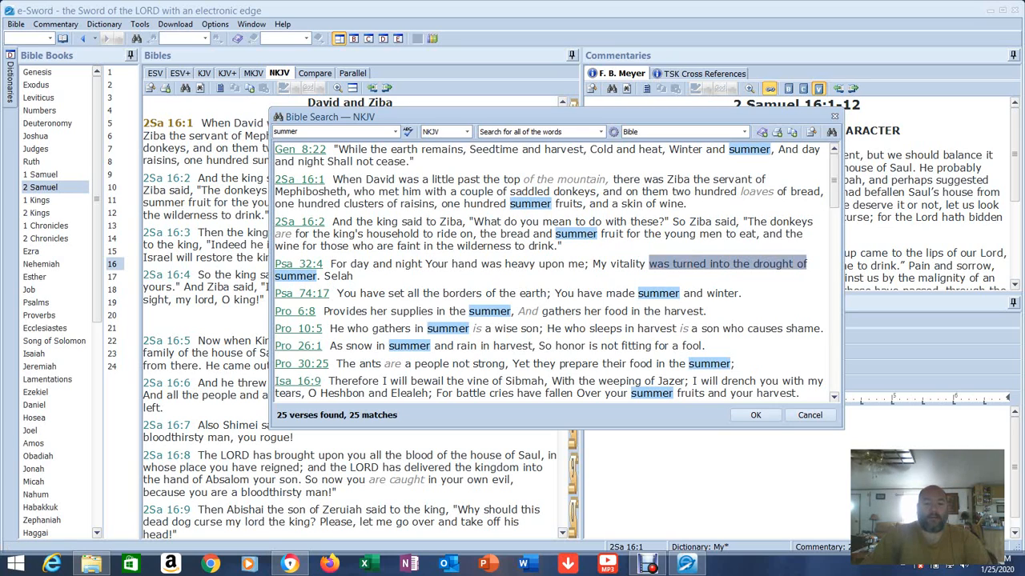
click(728, 264)
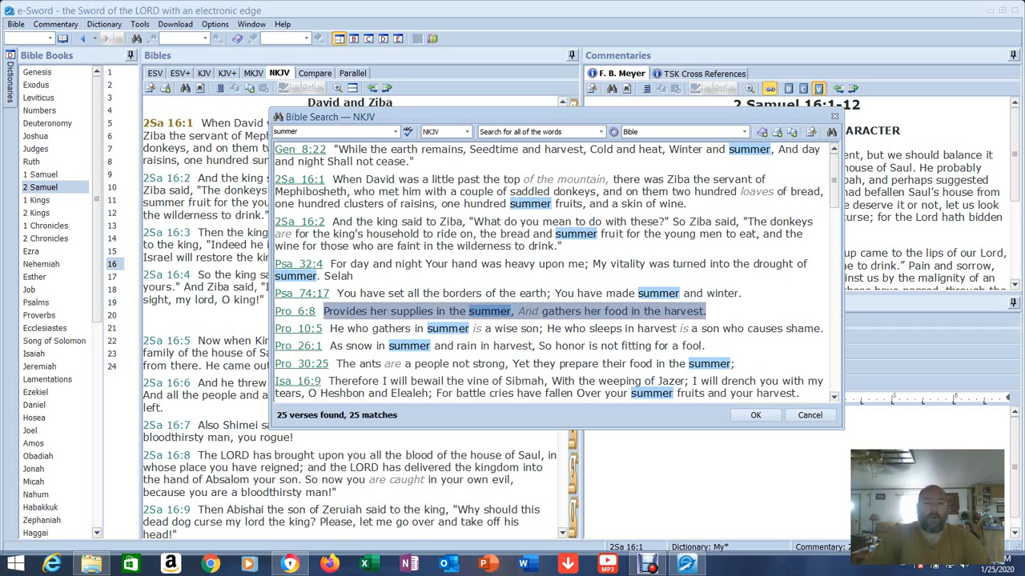
- Scroll the results to Isaiah 16:9, mark 'harvest', and open that verse
scroll(down, 3)
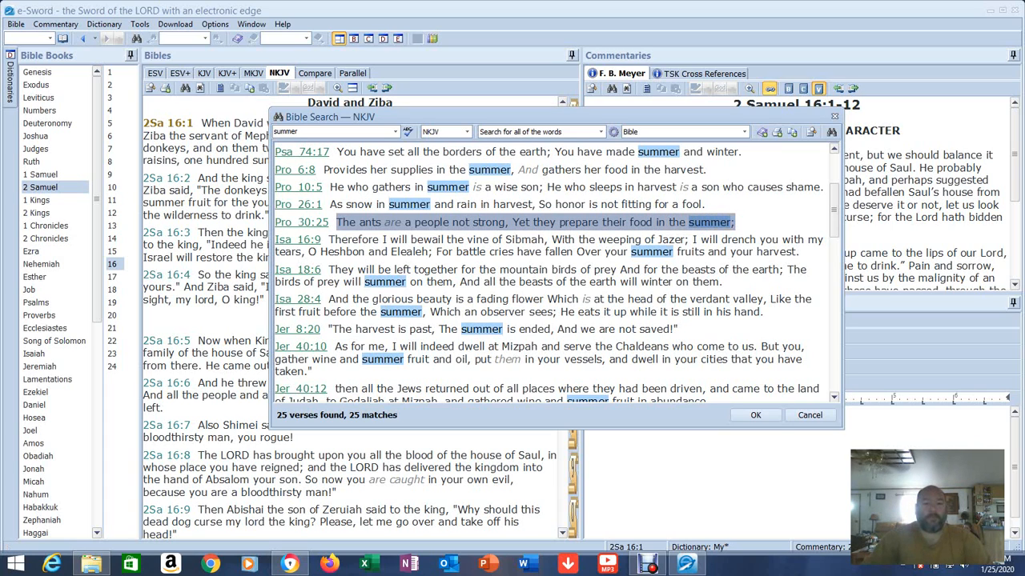
click(512, 169)
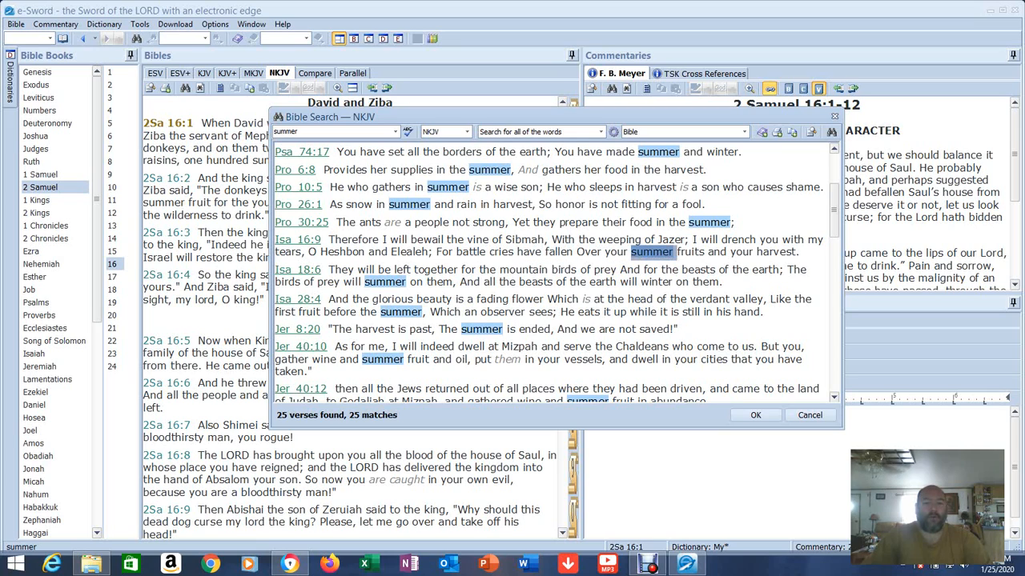
double_click(775, 252)
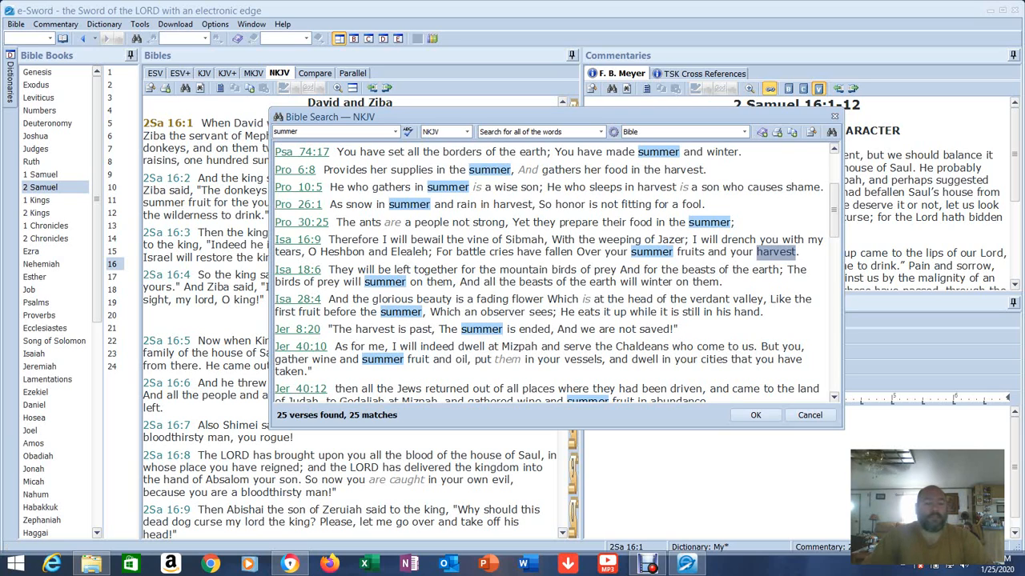
mouse_move(39, 366)
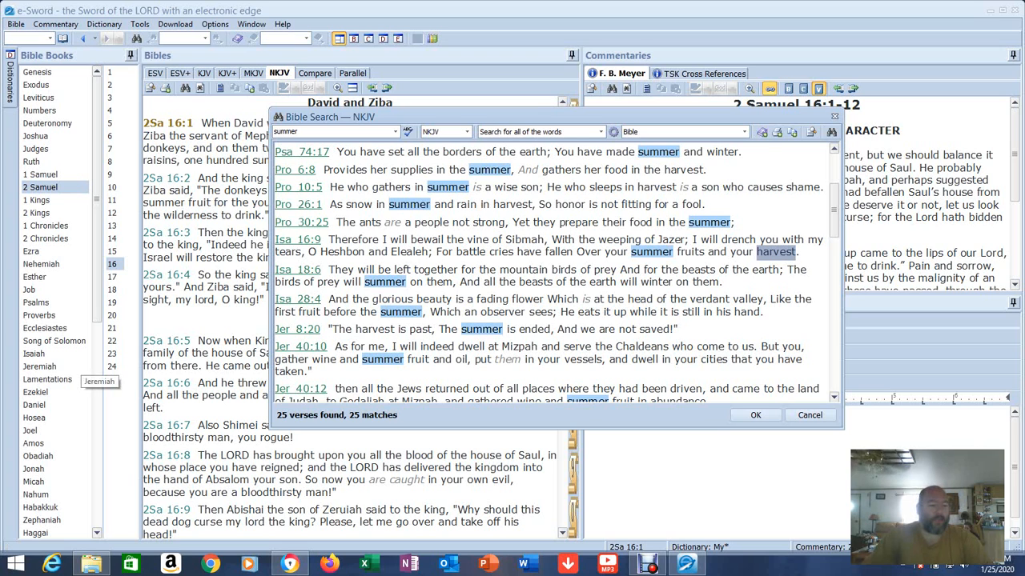
click(34, 353)
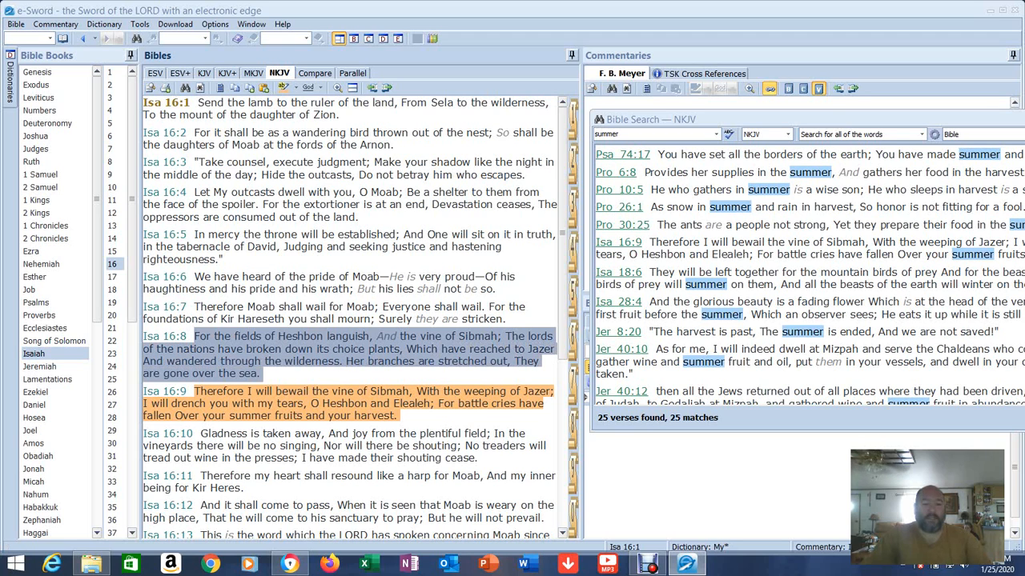
scroll(down, 3)
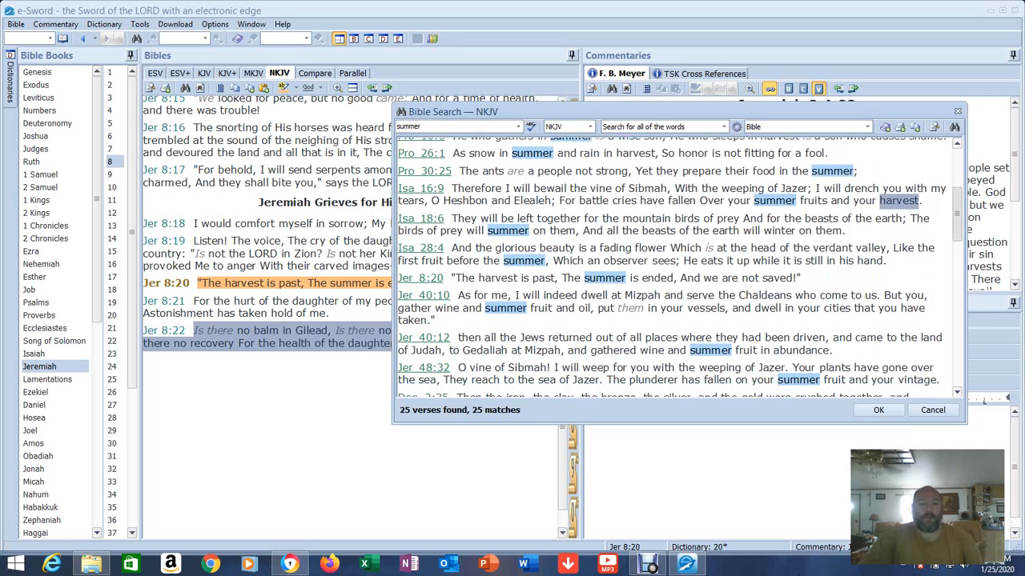
- Scroll the summer results down through Jeremiah, Daniel, Amos and Micah 7:1
scroll(down, 3)
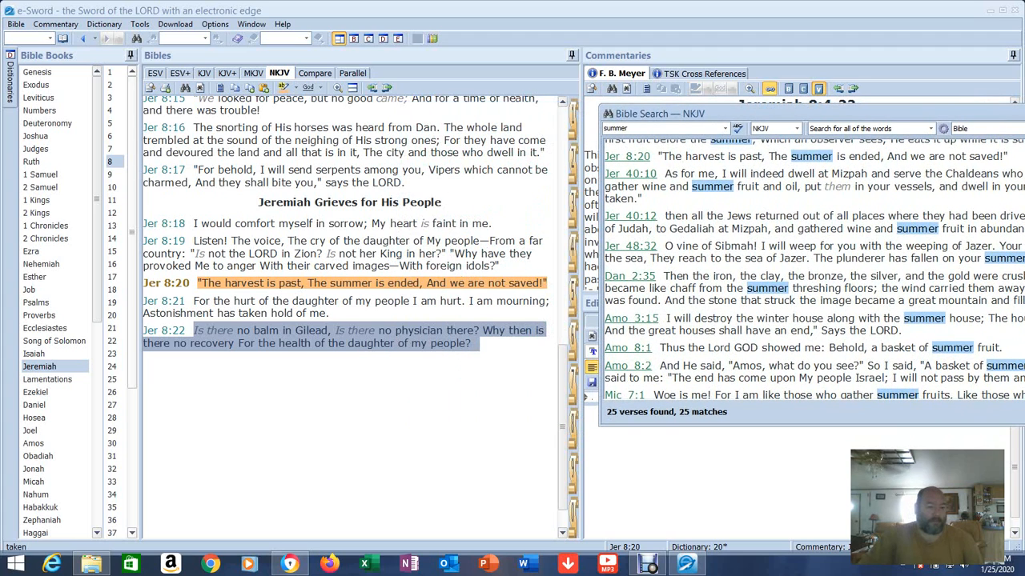
- Scroll the summer search list further toward the Jeremiah 48:32 result
scroll(down, 3)
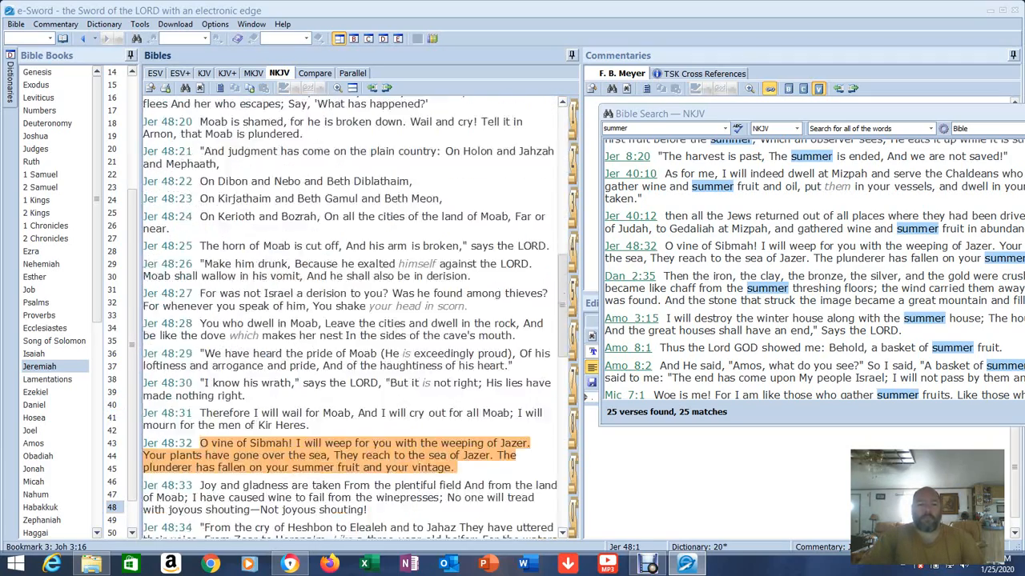
- Mark Jeremiah 48:29 in the Bible text, then open Daniel 2:35 from the results
scroll(down, 3)
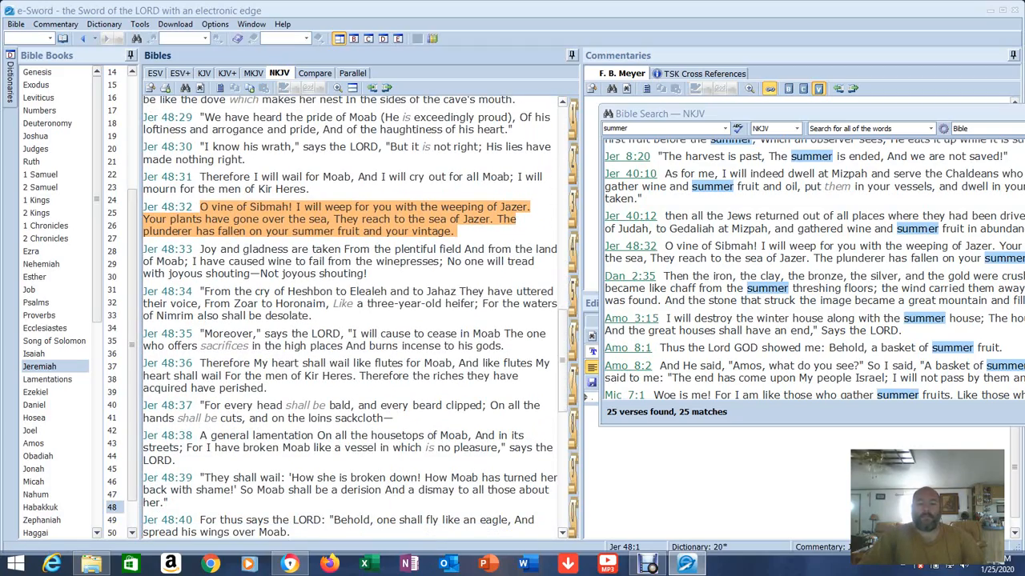
scroll(up, 3)
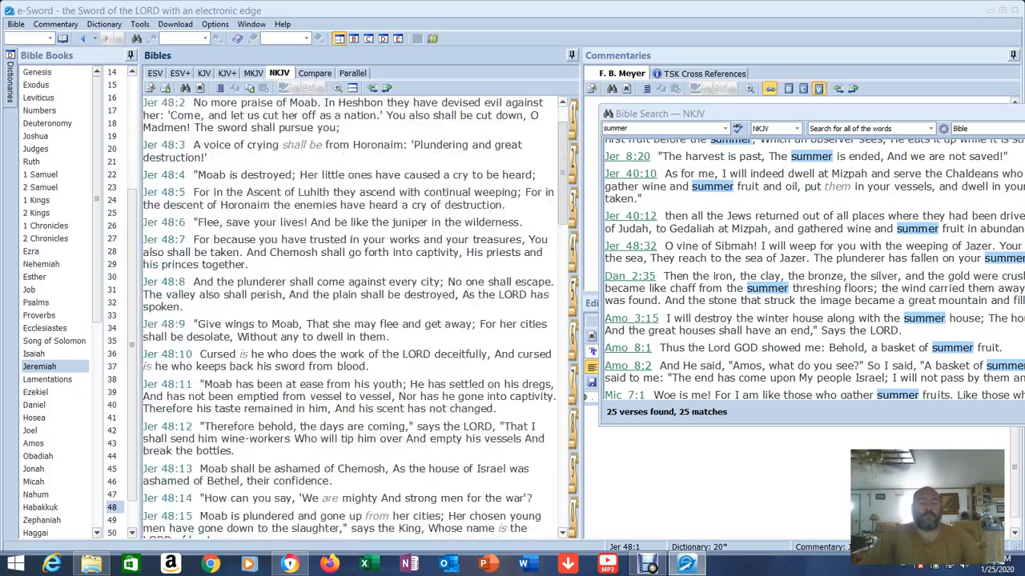
scroll(down, 3)
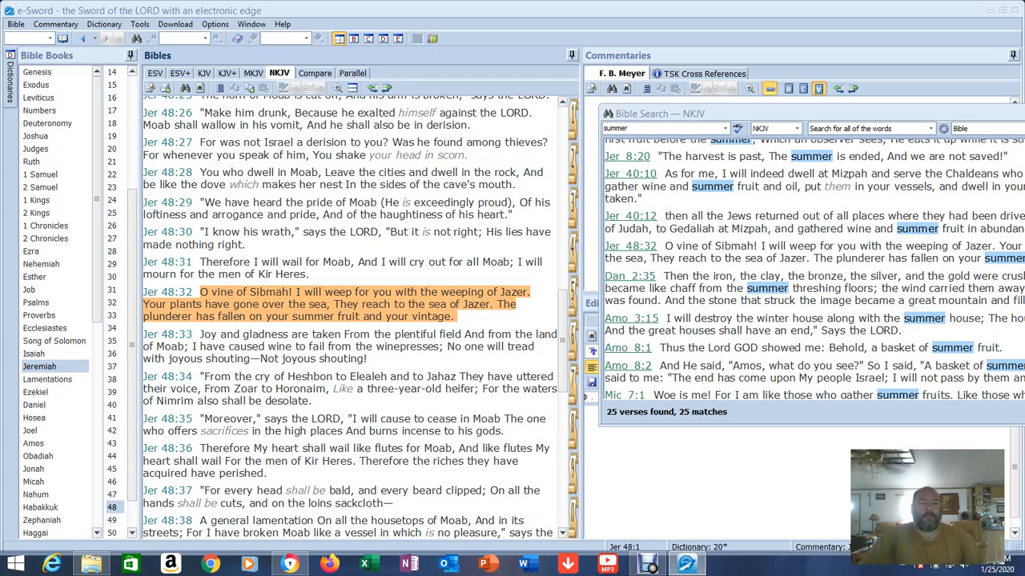
click(344, 208)
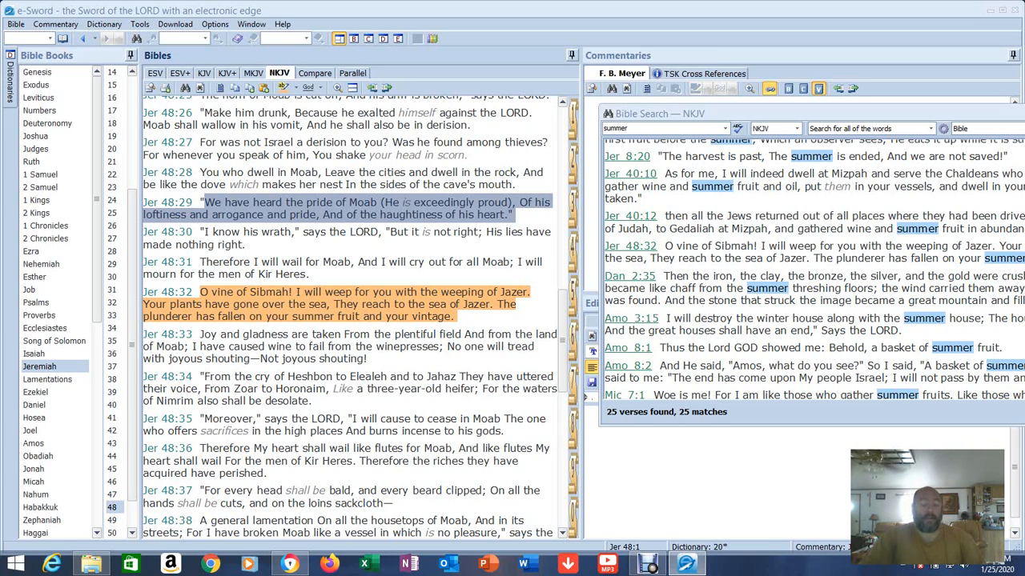
click(344, 238)
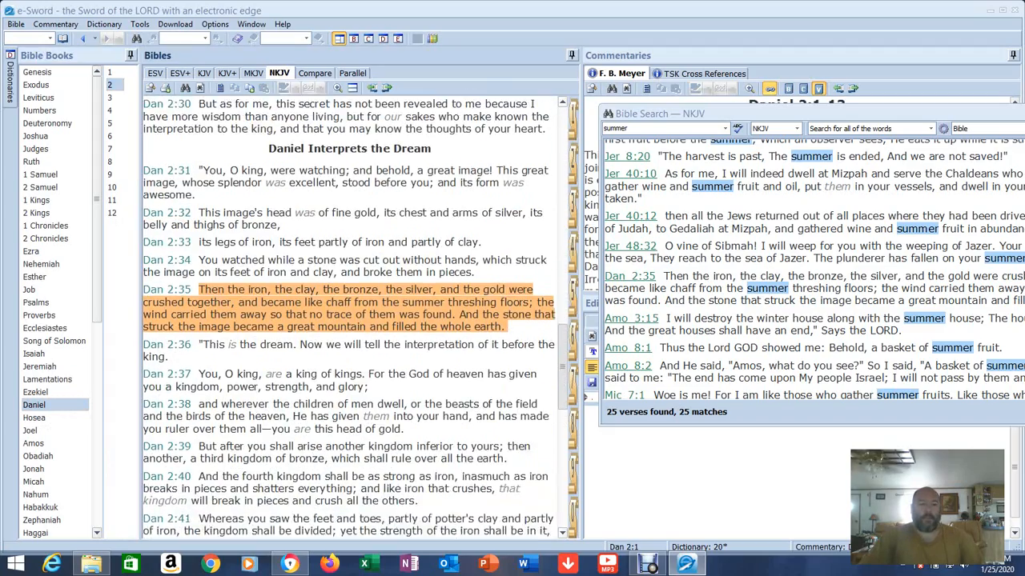
- Scroll Daniel 2 to verse 2:35 and make it the current verse
scroll(down, 3)
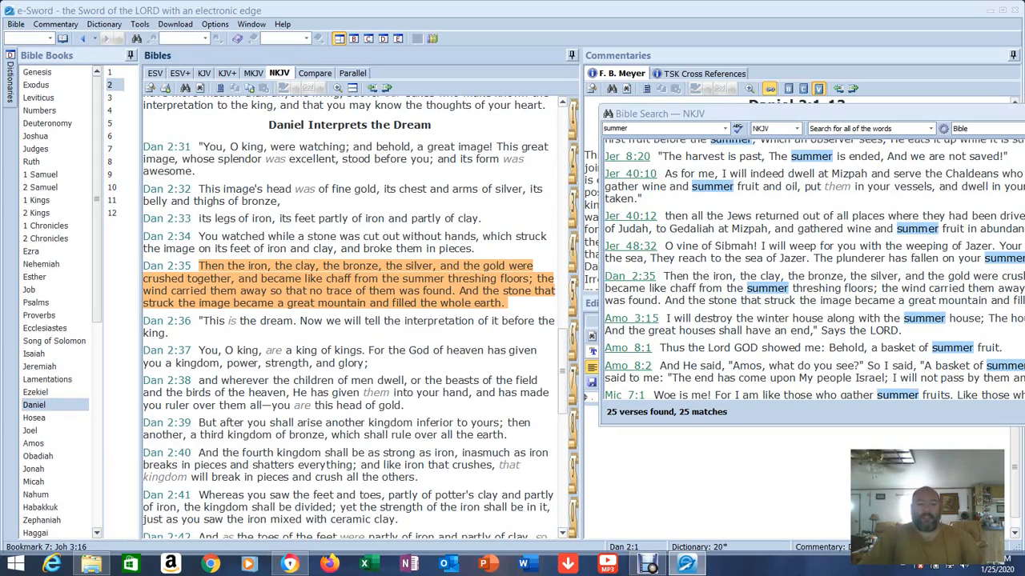
scroll(up, 3)
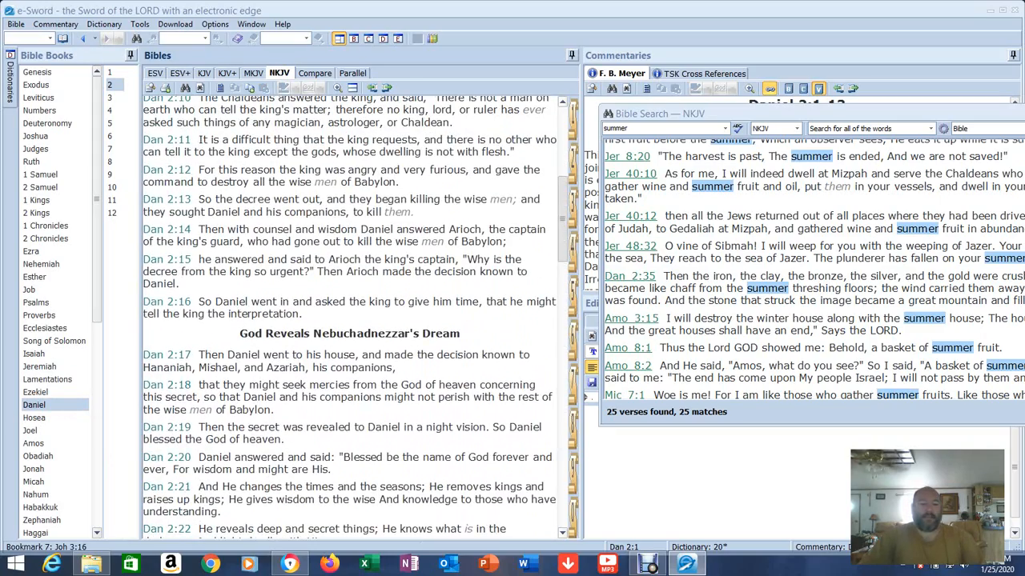
scroll(up, 3)
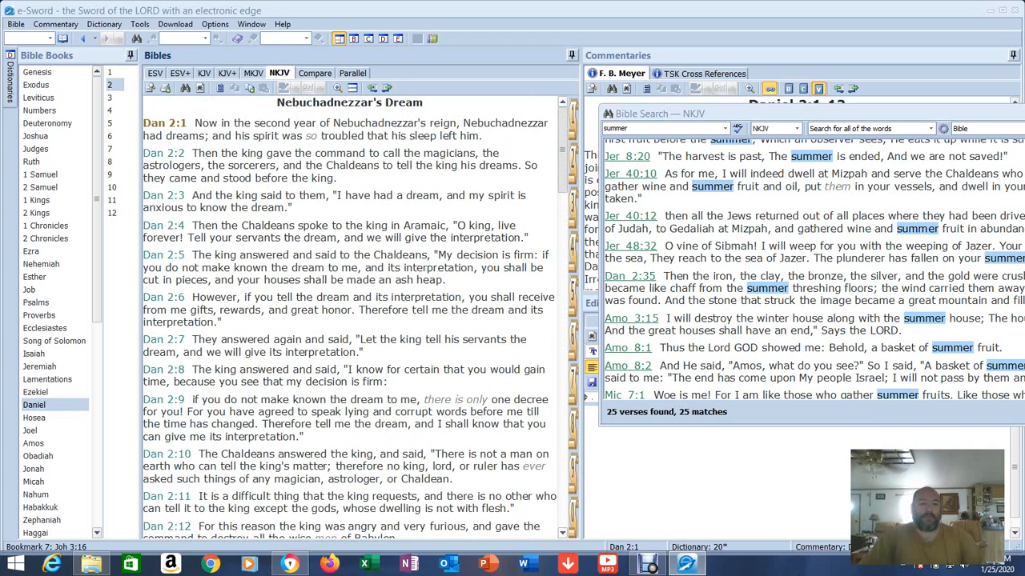
scroll(down, 3)
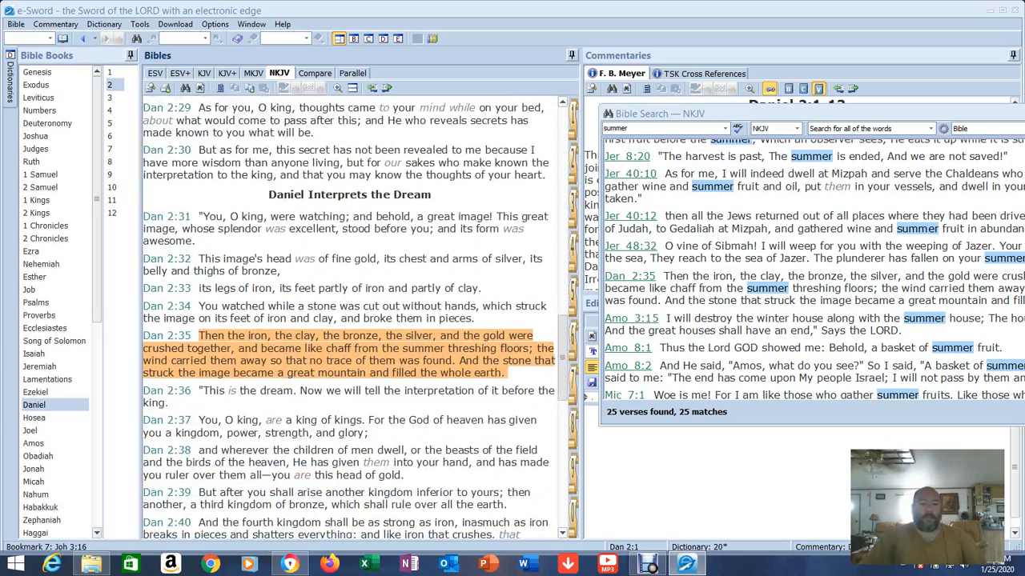
scroll(down, 3)
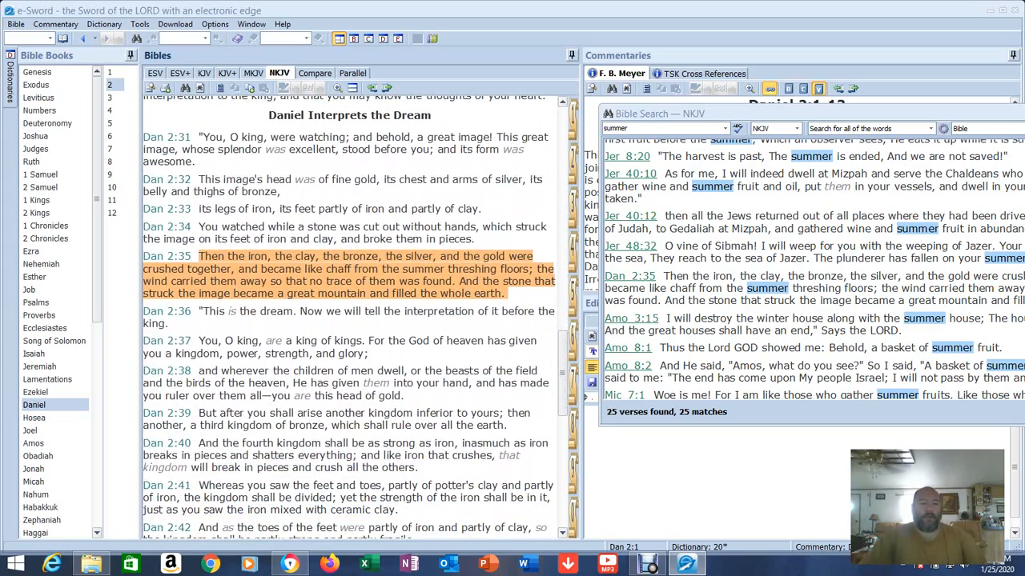
double_click(281, 137)
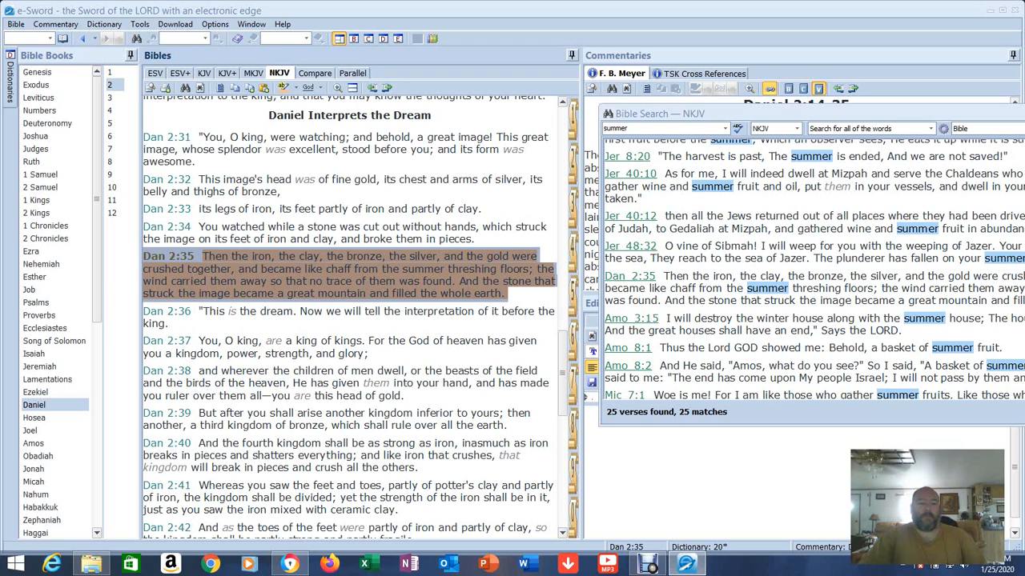
- Select Daniel 2:36 and scroll on toward Daniel 2:45
click(345, 310)
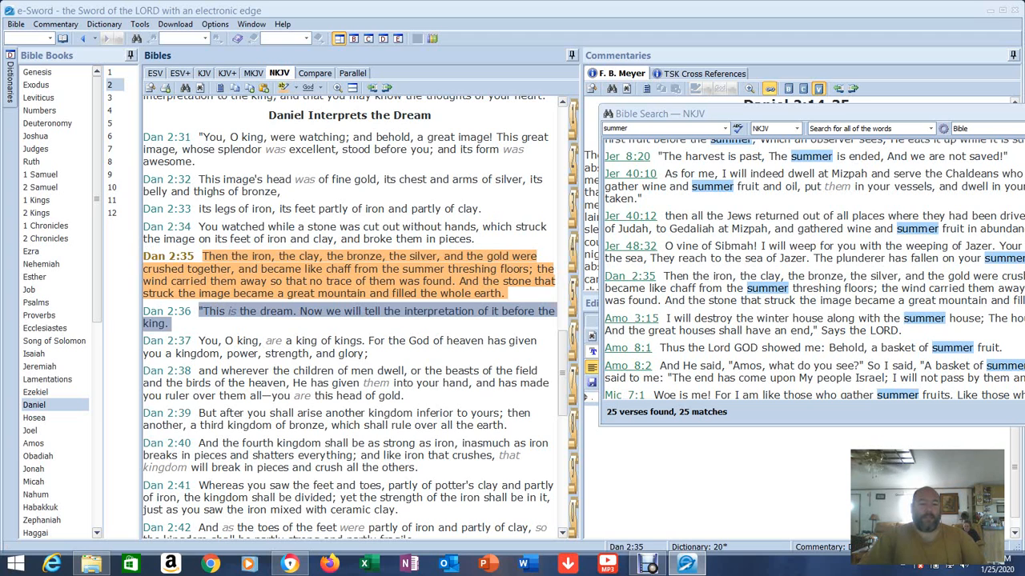
scroll(down, 3)
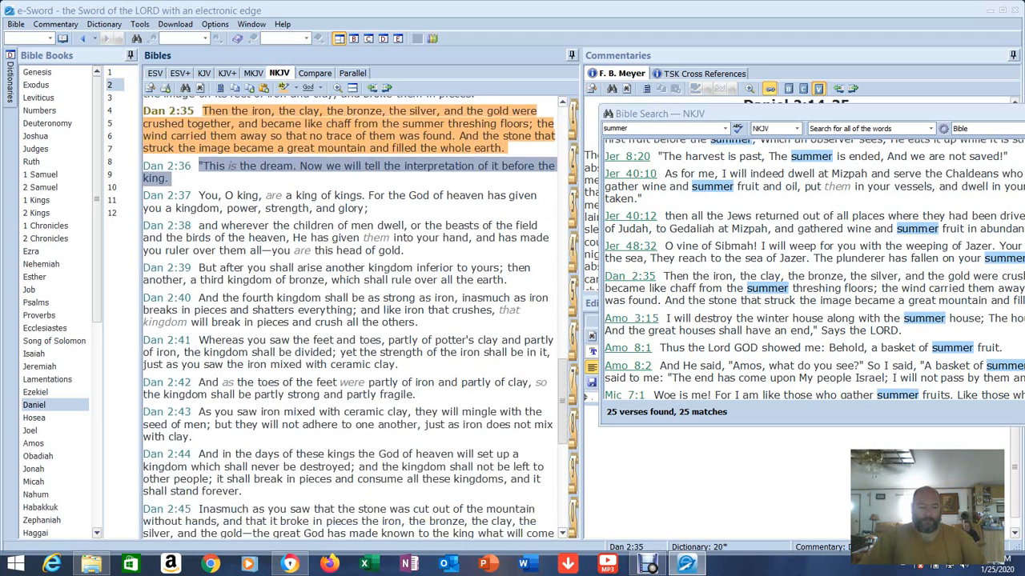
scroll(down, 3)
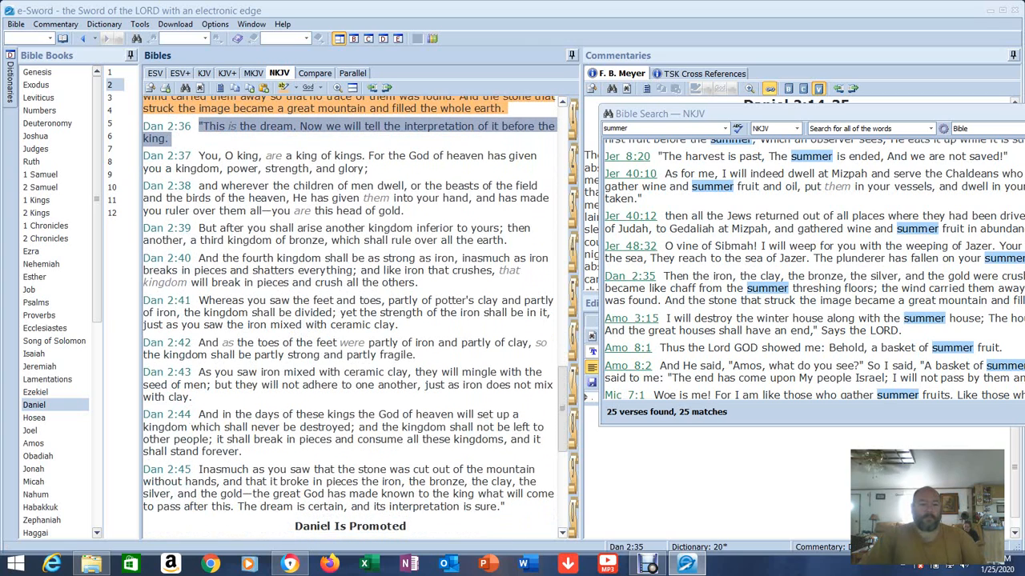
scroll(up, 3)
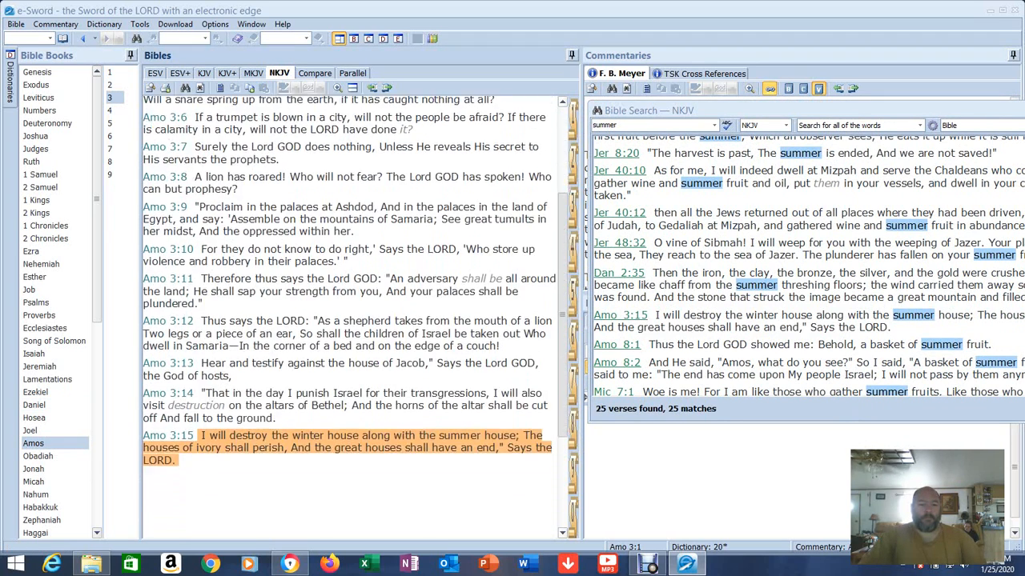
- Scroll the summer search results to find the Amos 3:15 entry
scroll(up, 3)
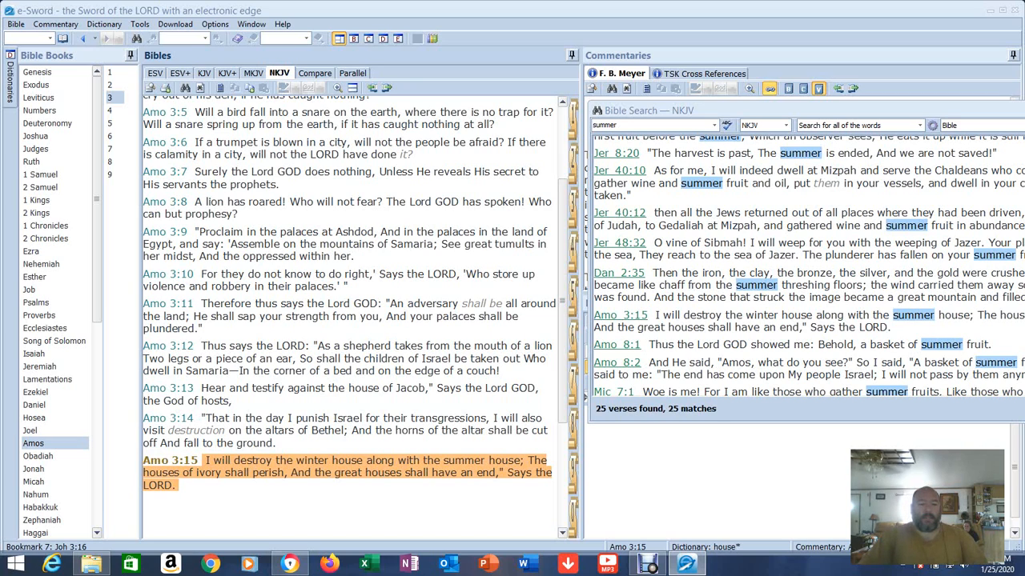
scroll(down, 3)
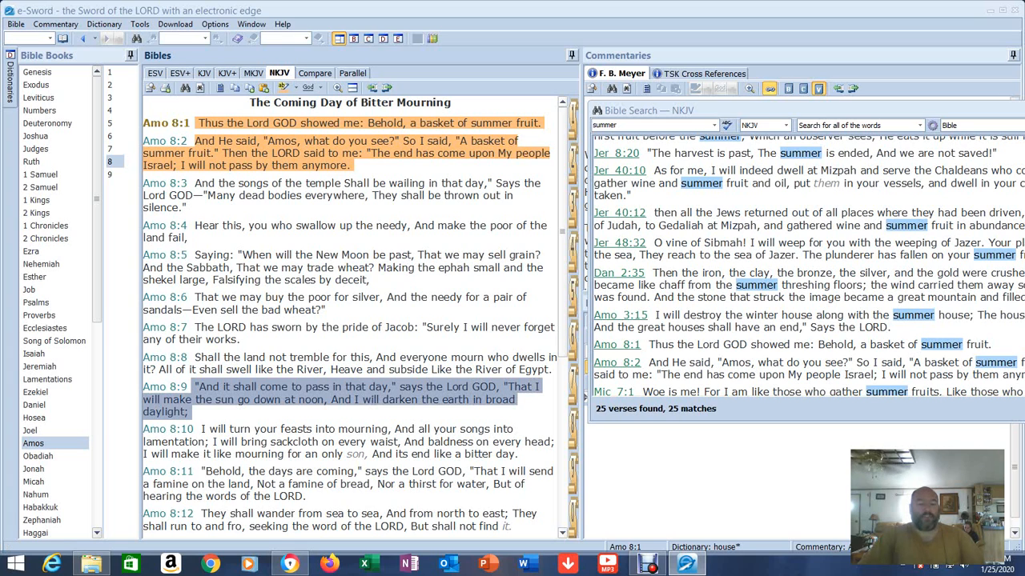
- Scroll through Amos 8 and back to its opening verses
scroll(down, 3)
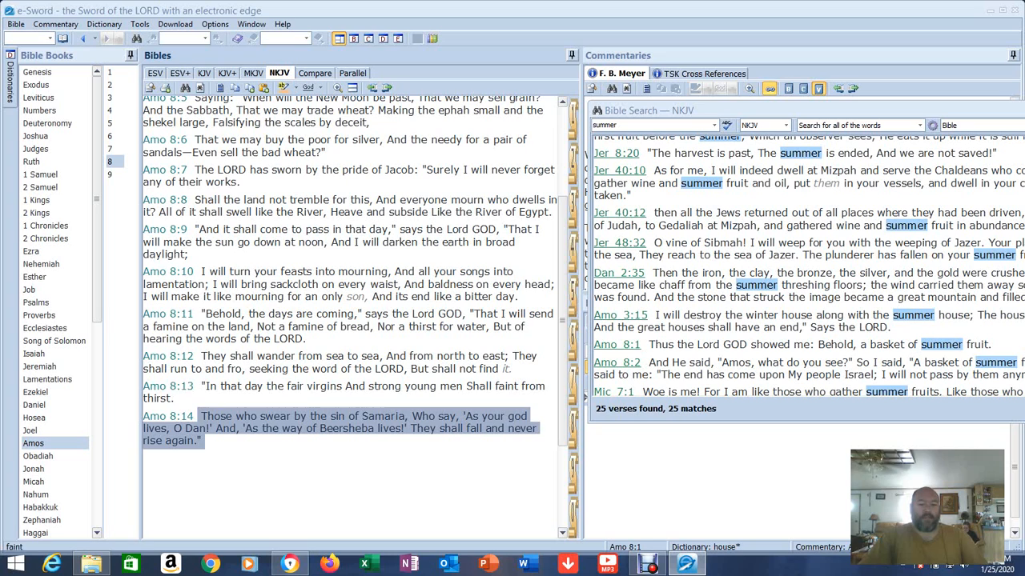
scroll(up, 3)
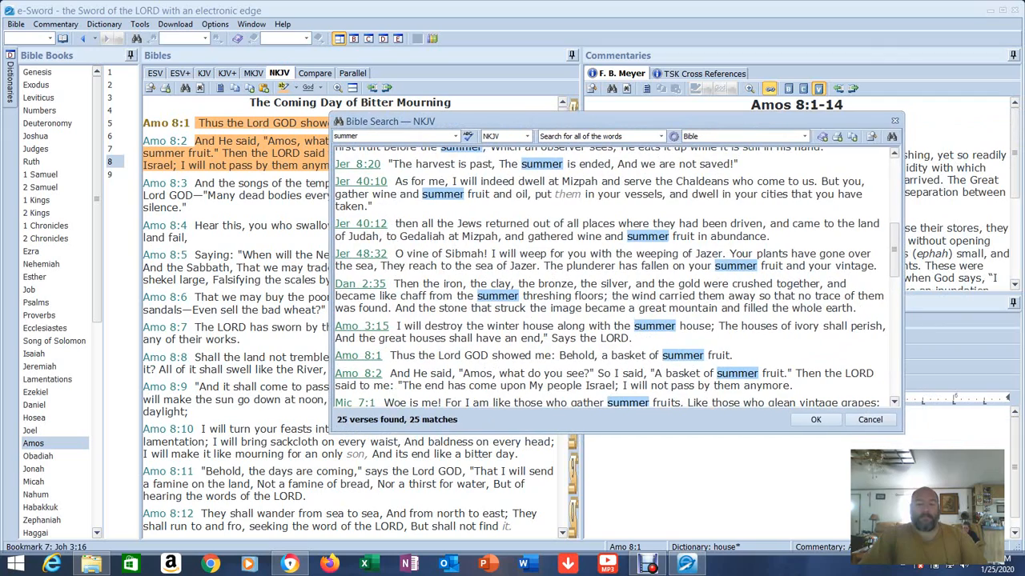
- Scroll the search results down to the Micah 7:1 entry
scroll(down, 3)
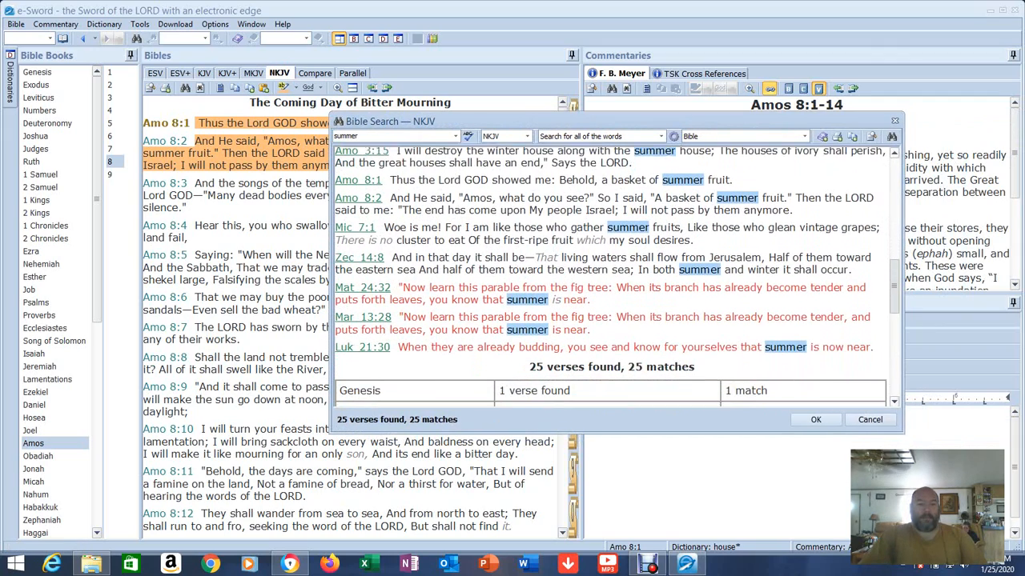
scroll(down, 3)
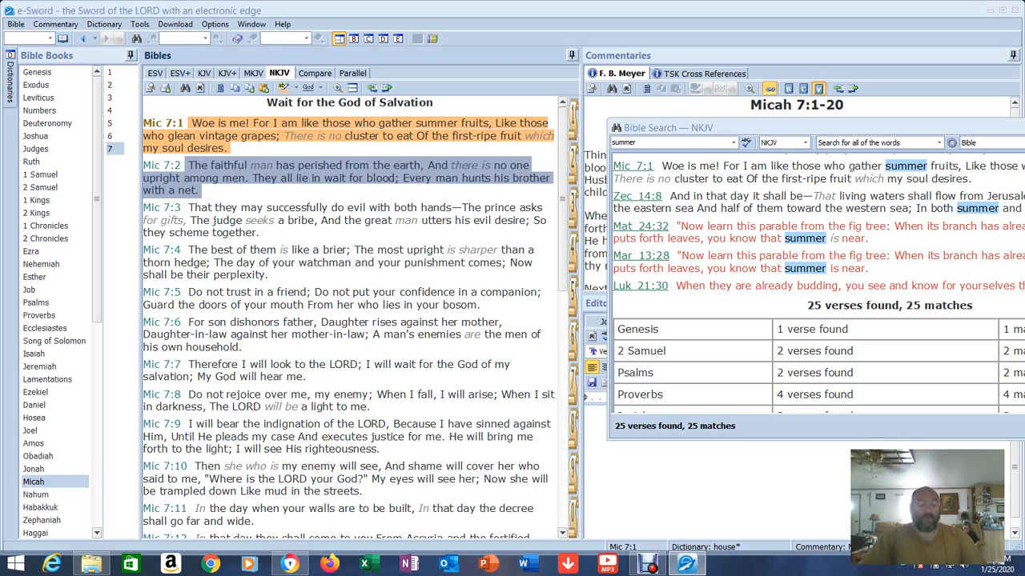
double_click(199, 207)
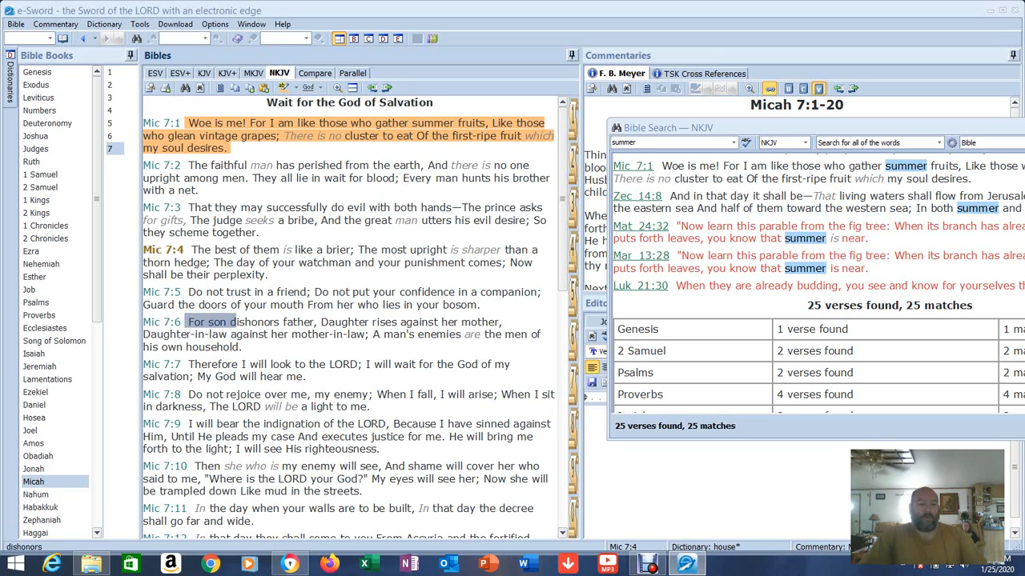
drag(232, 321, 502, 321)
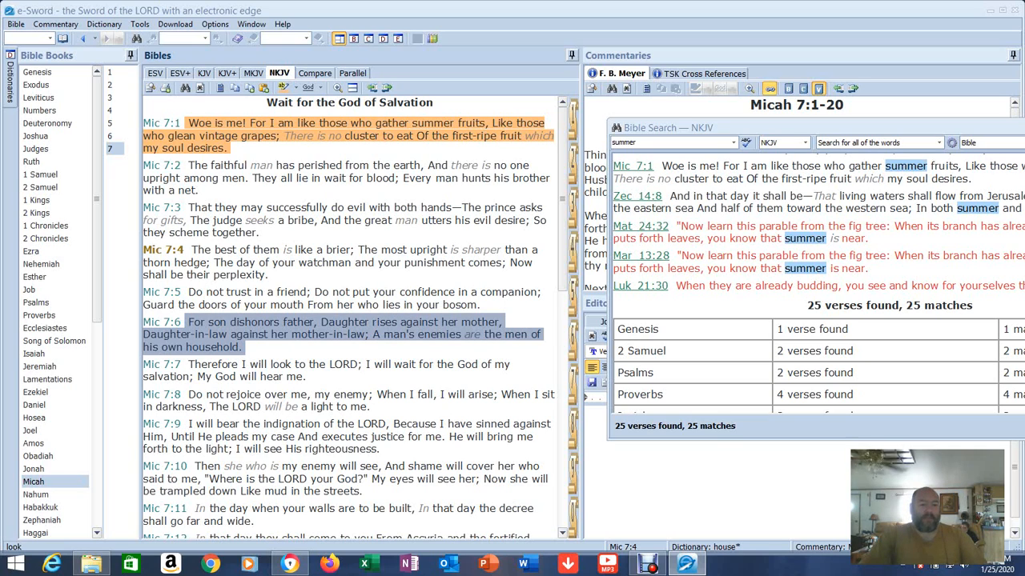
click(325, 370)
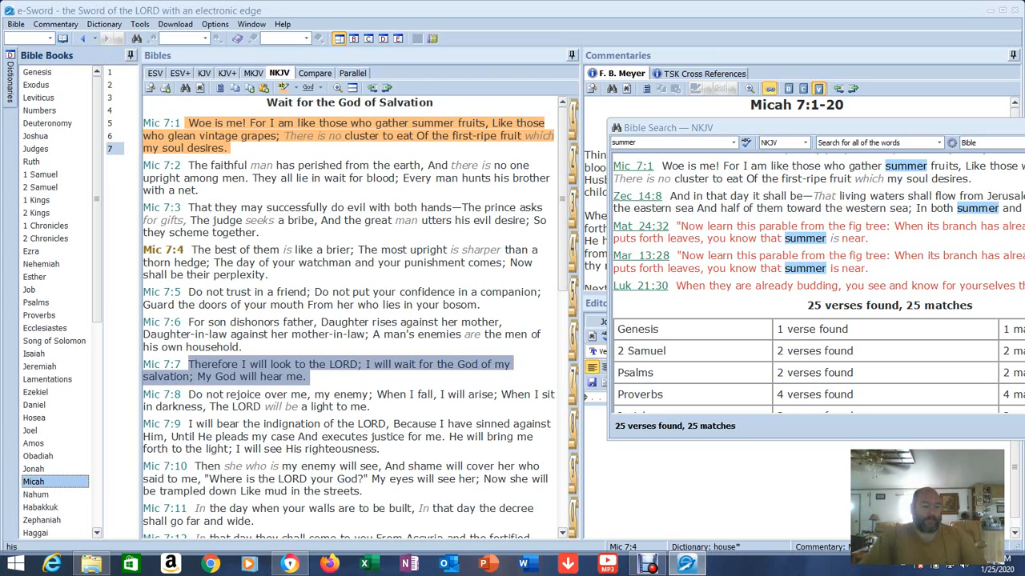
scroll(down, 3)
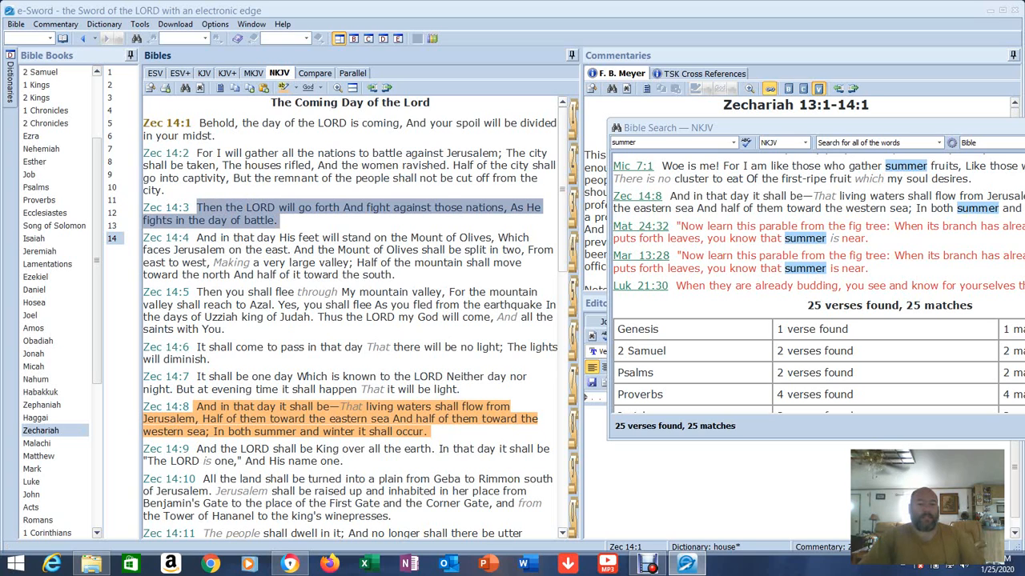
- Make Zechariah 14:5 current so Meyer's commentary shows Zechariah 14:1-21
scroll(down, 3)
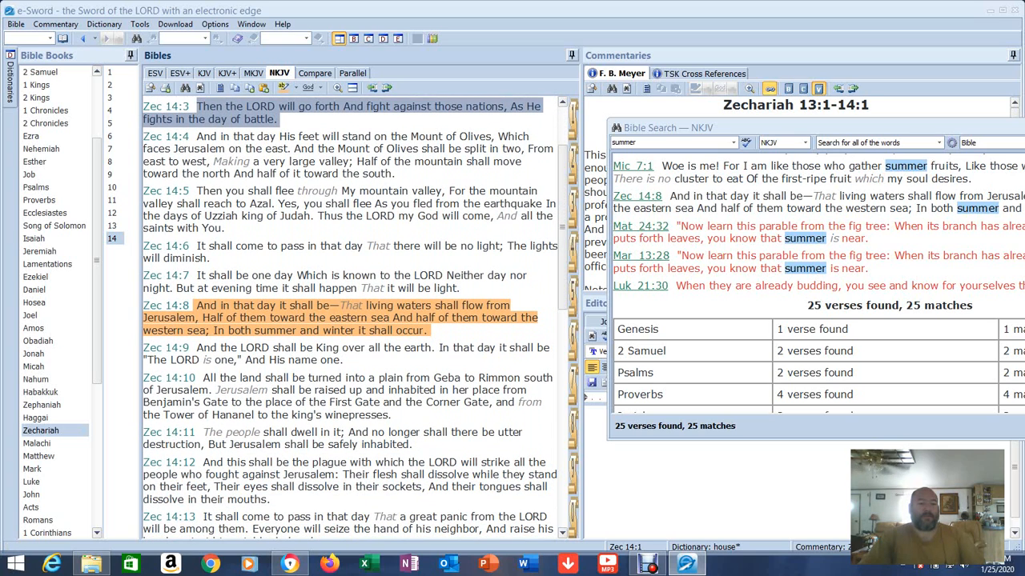
click(320, 148)
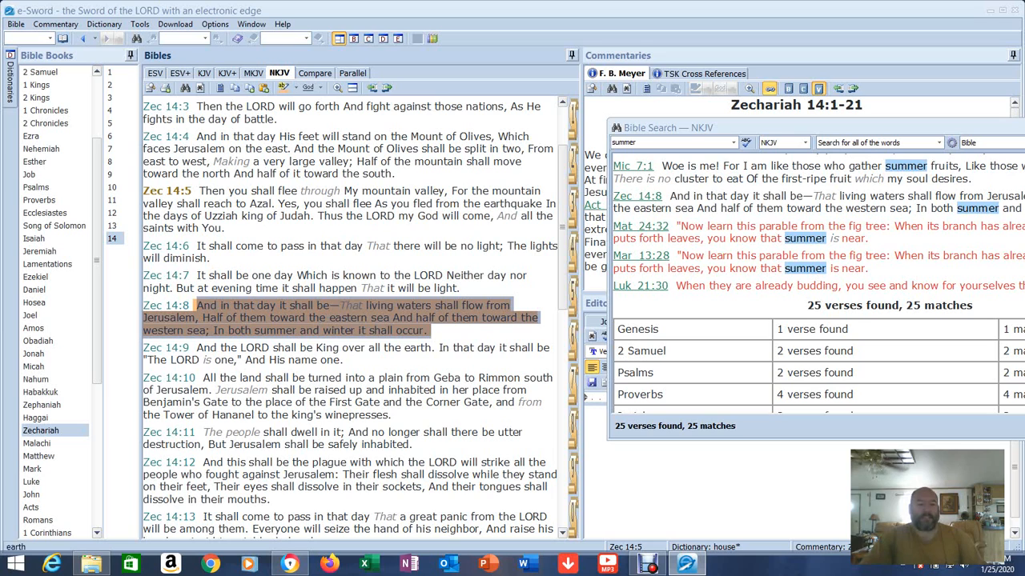
scroll(up, 3)
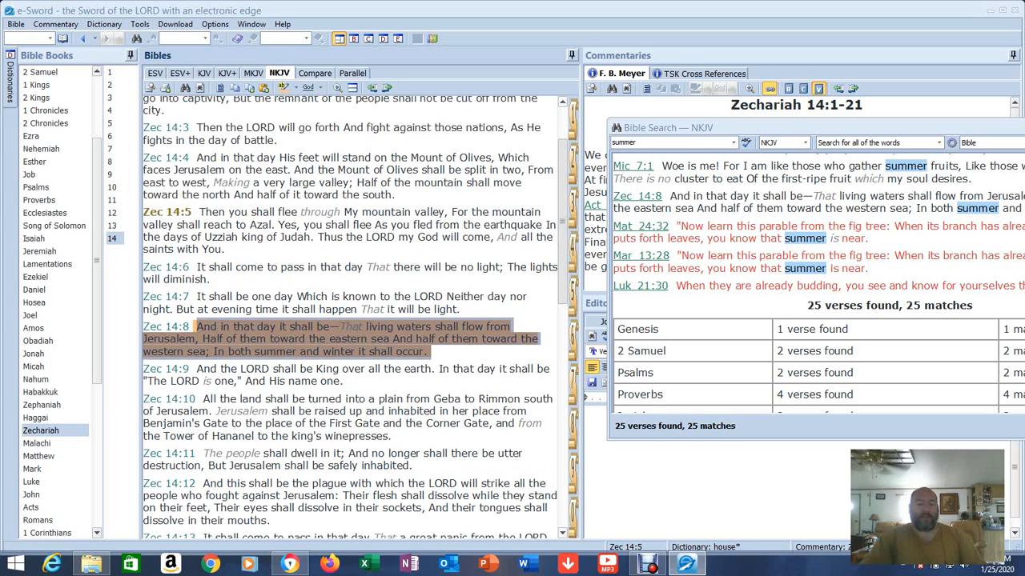
scroll(up, 3)
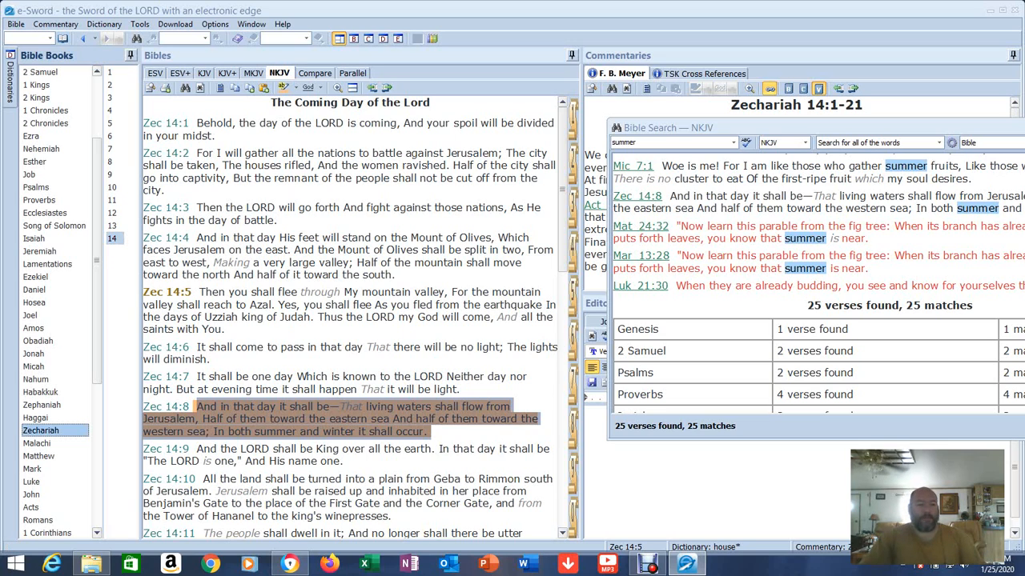
scroll(down, 3)
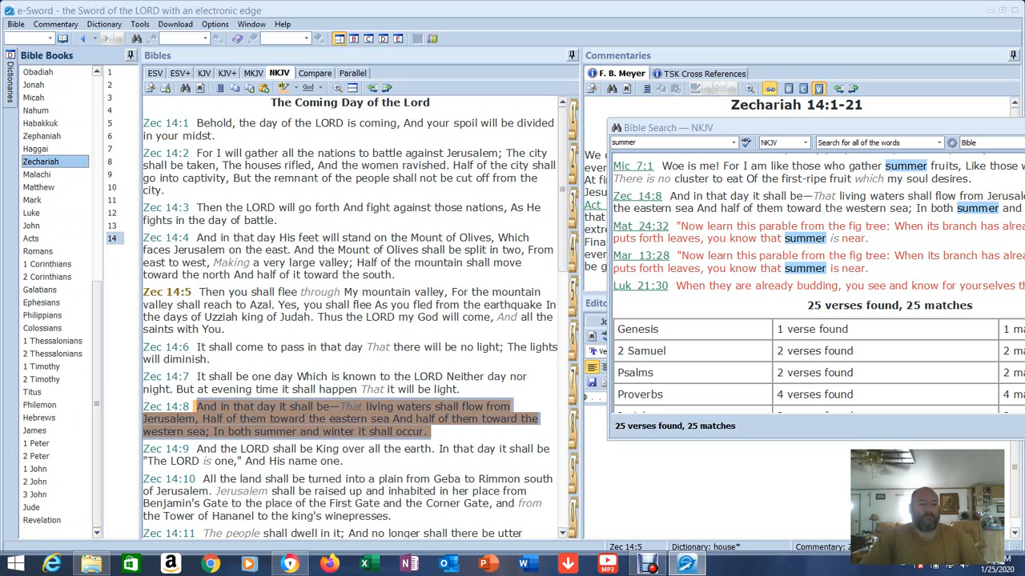
- Open Matthew 24:32 from the search results and read down to the fig-tree parable
click(38, 187)
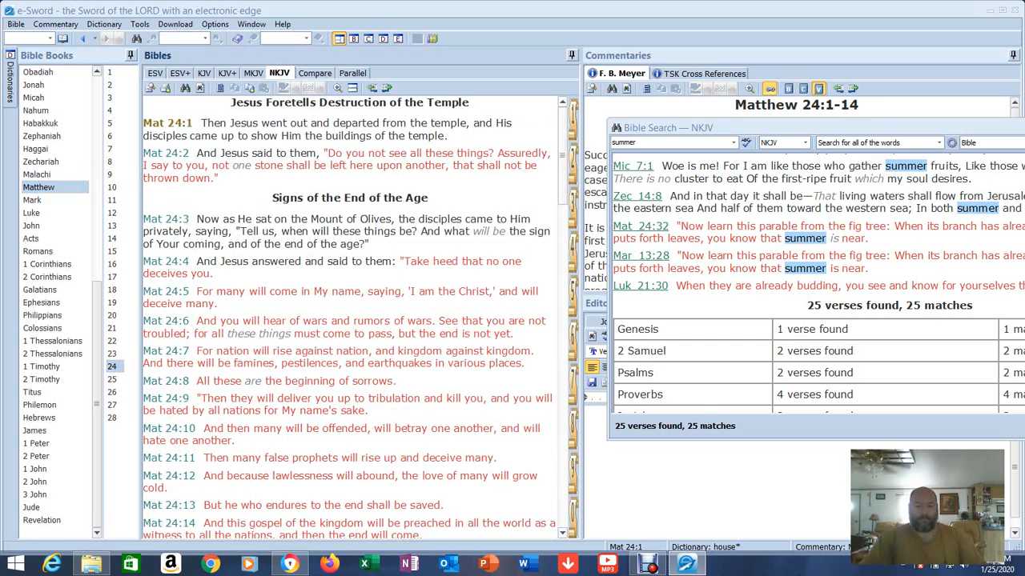
scroll(down, 3)
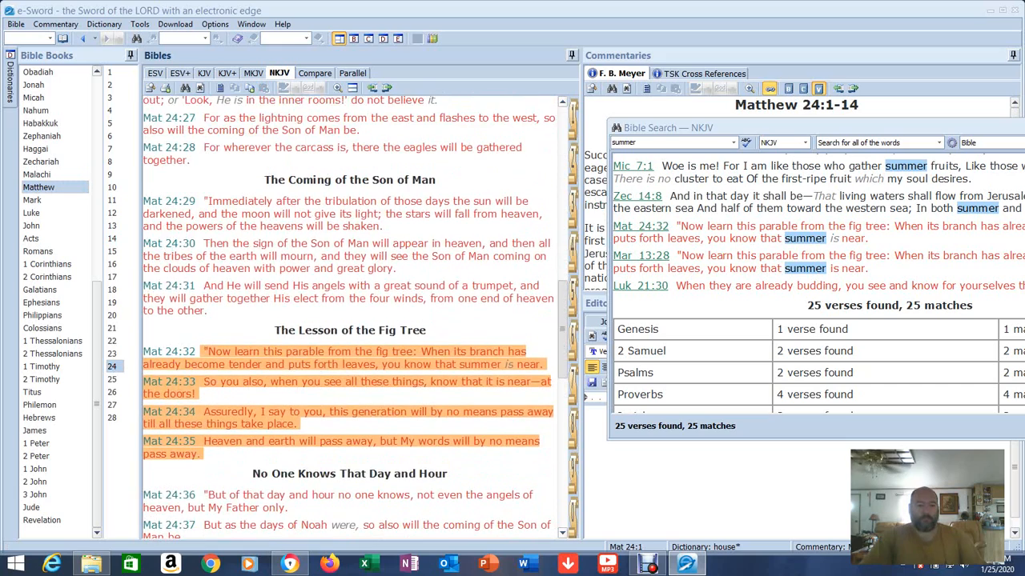
scroll(down, 3)
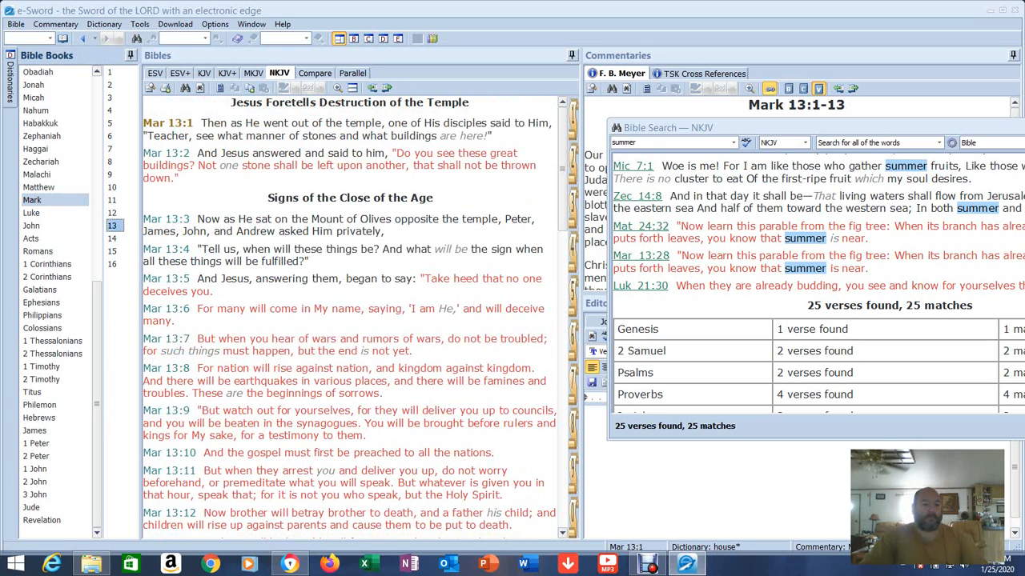
- Scroll Mark 13 down to the Lesson of the Fig Tree, verses 28–31
scroll(down, 3)
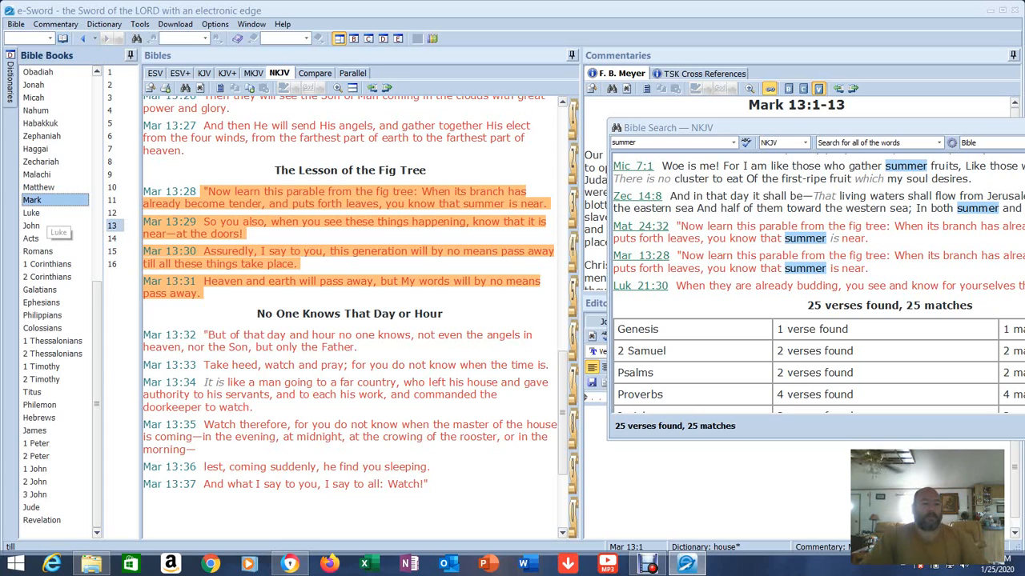
- Open Luke 21 from the summer results and scroll to the fig-tree parable, verses 29–33
click(31, 212)
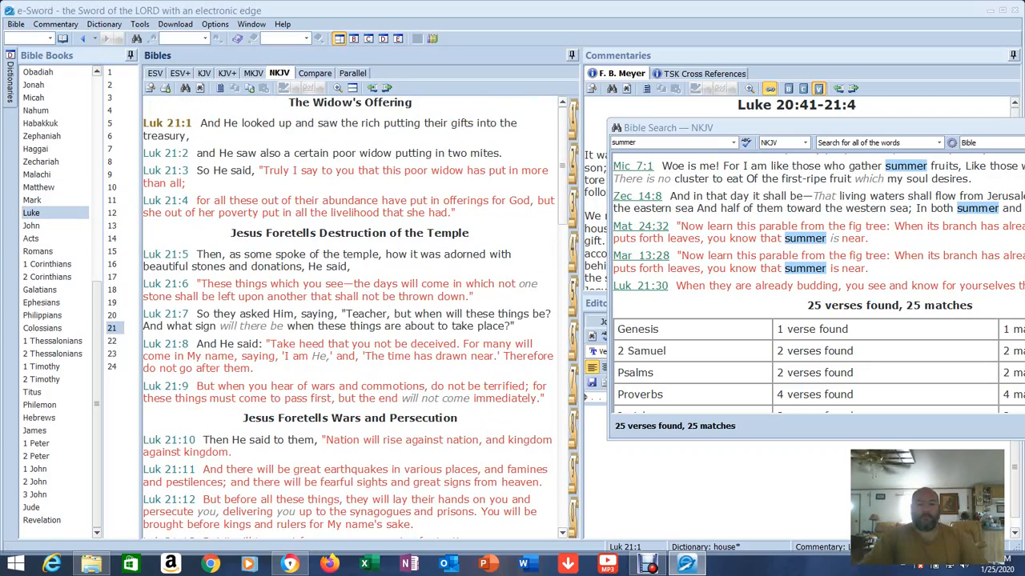
scroll(down, 3)
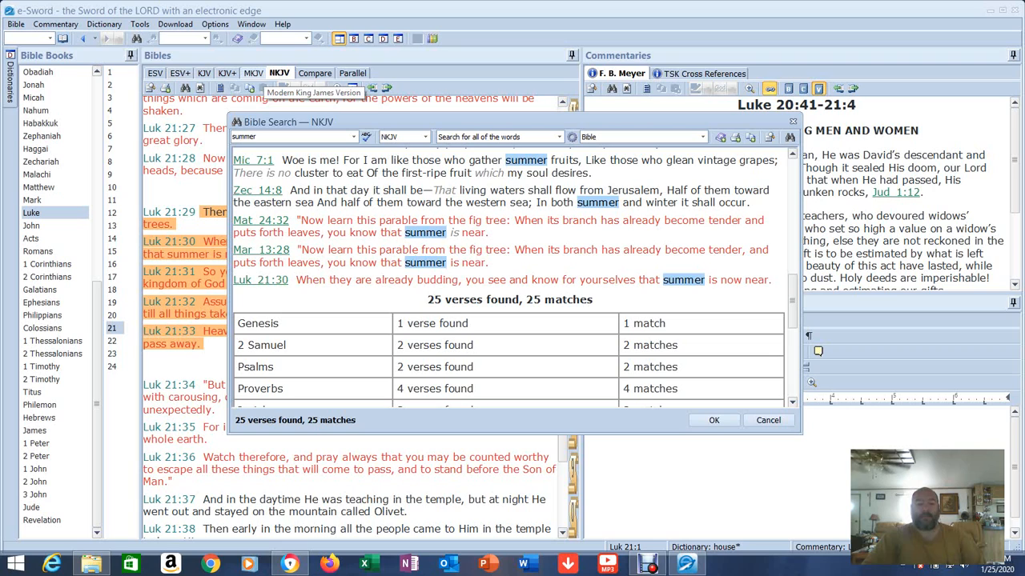
mouse_move(304, 88)
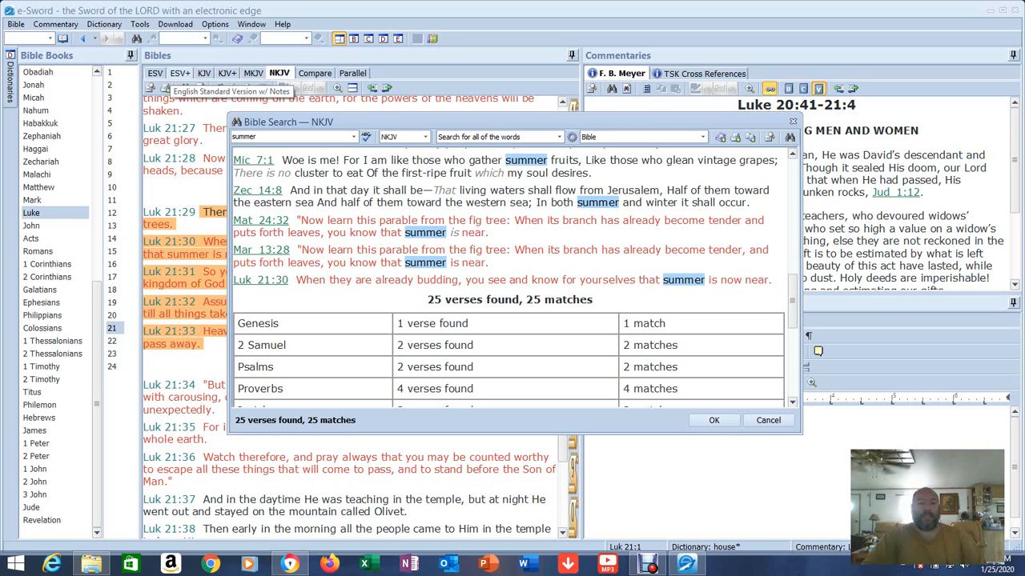
mouse_move(253, 73)
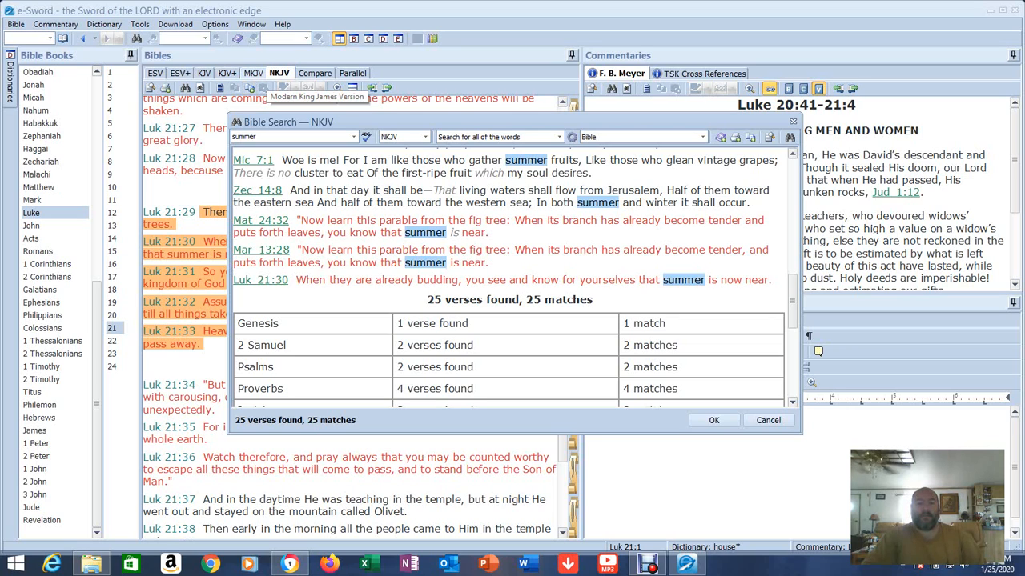